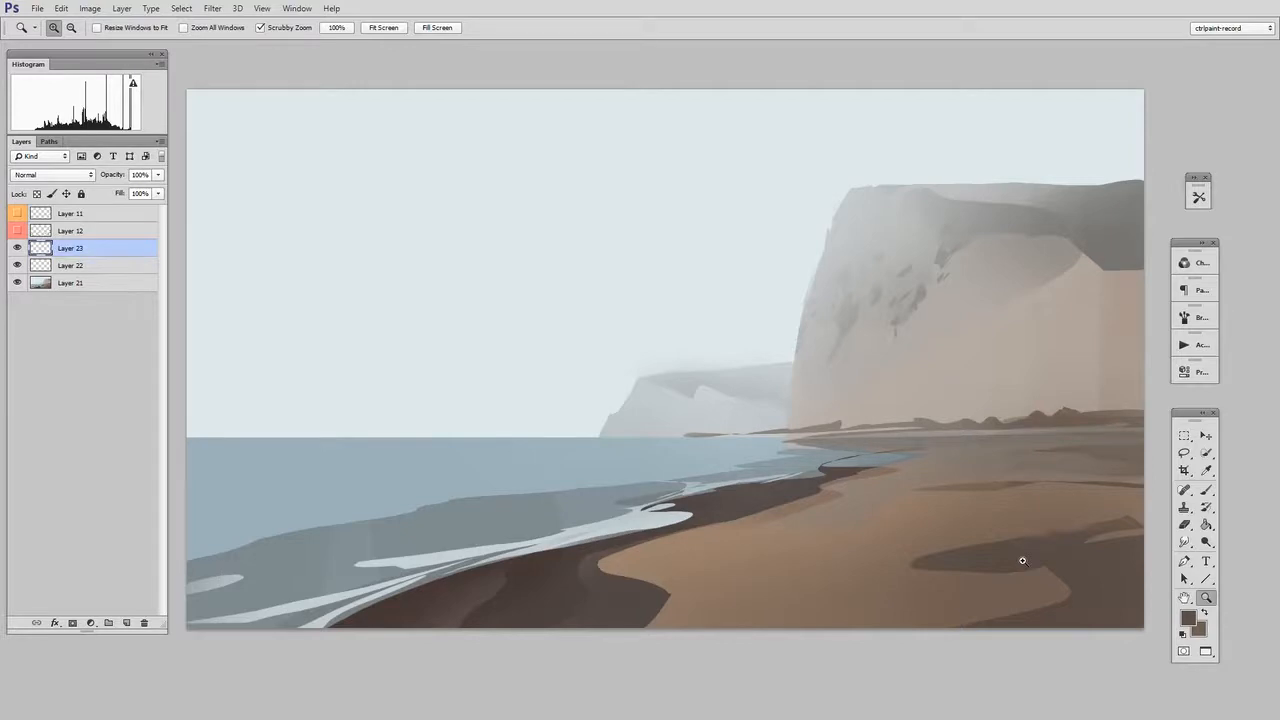
- Lasso and brush a hazy textured hill at the cliff base on Layer 23, erasing its lower edge soft
{"action": "left_click", "coordinate": [1184, 453]}
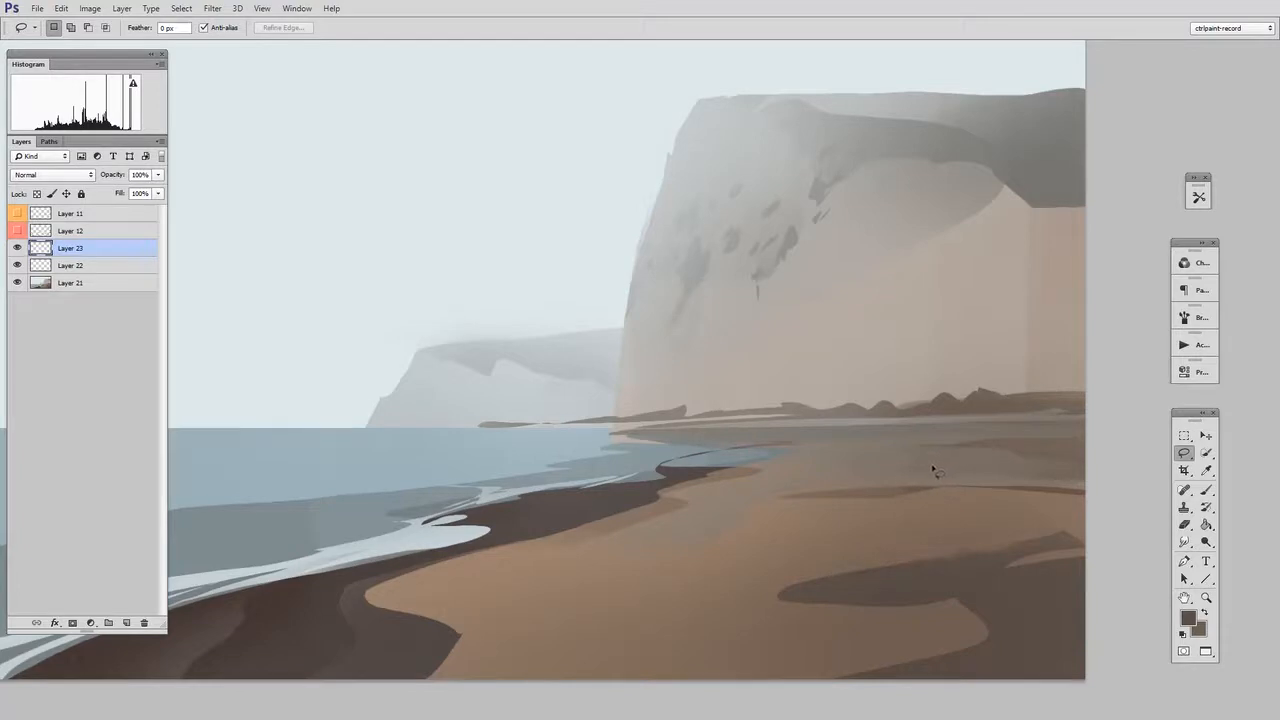
{"action": "left_click_drag", "start_coordinate": [785, 405], "coordinate": [1005, 300]}
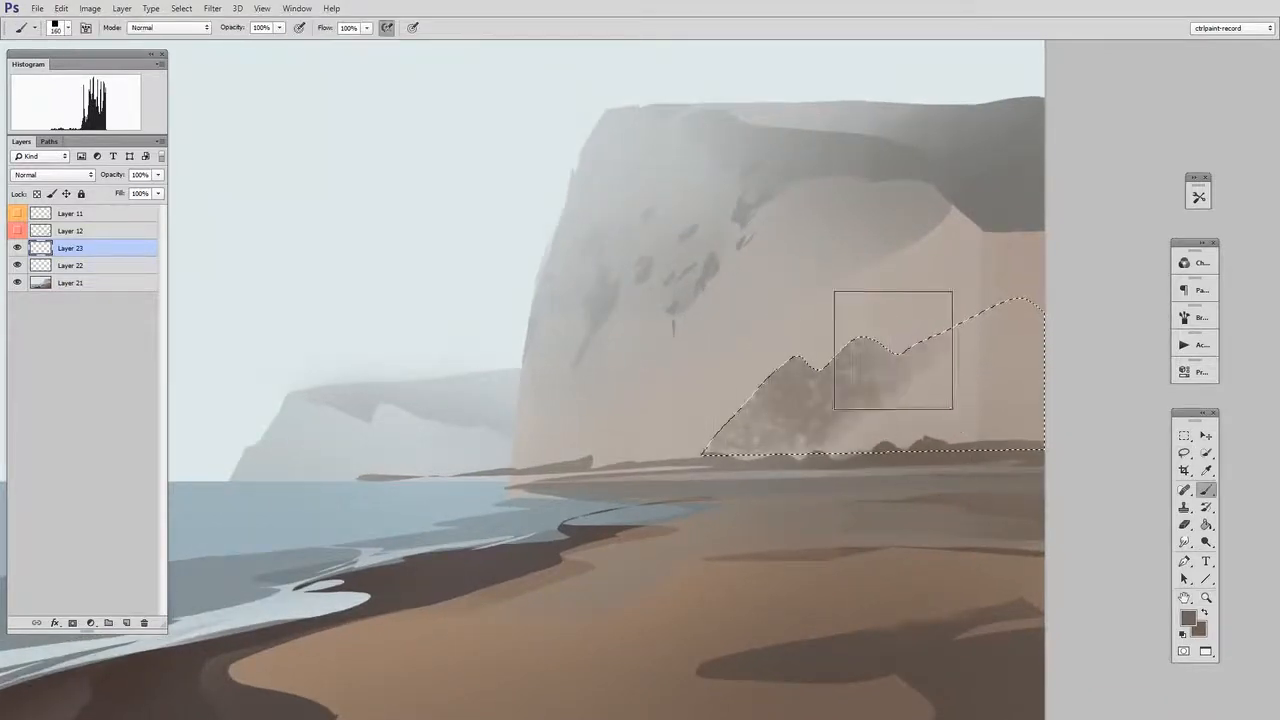
{"action": "left_click_drag", "start_coordinate": [893, 349], "coordinate": [723, 443]}
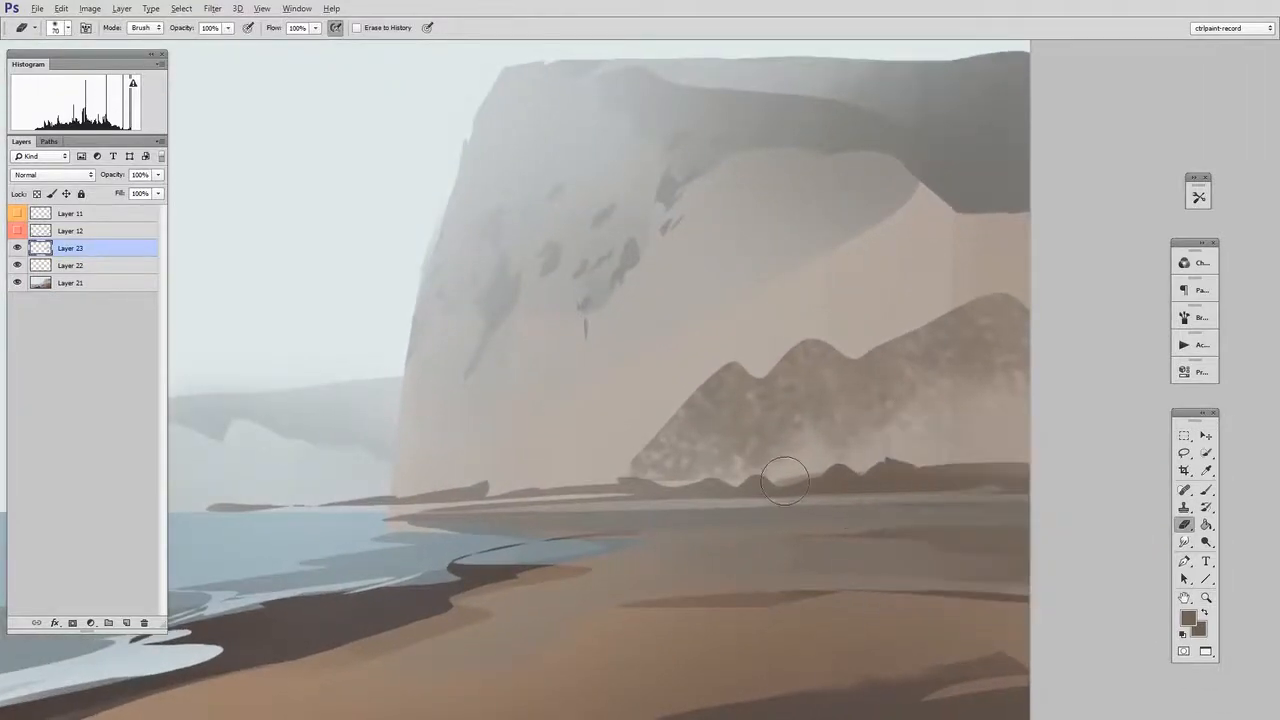
{"action": "left_click_drag", "start_coordinate": [785, 480], "coordinate": [900, 415]}
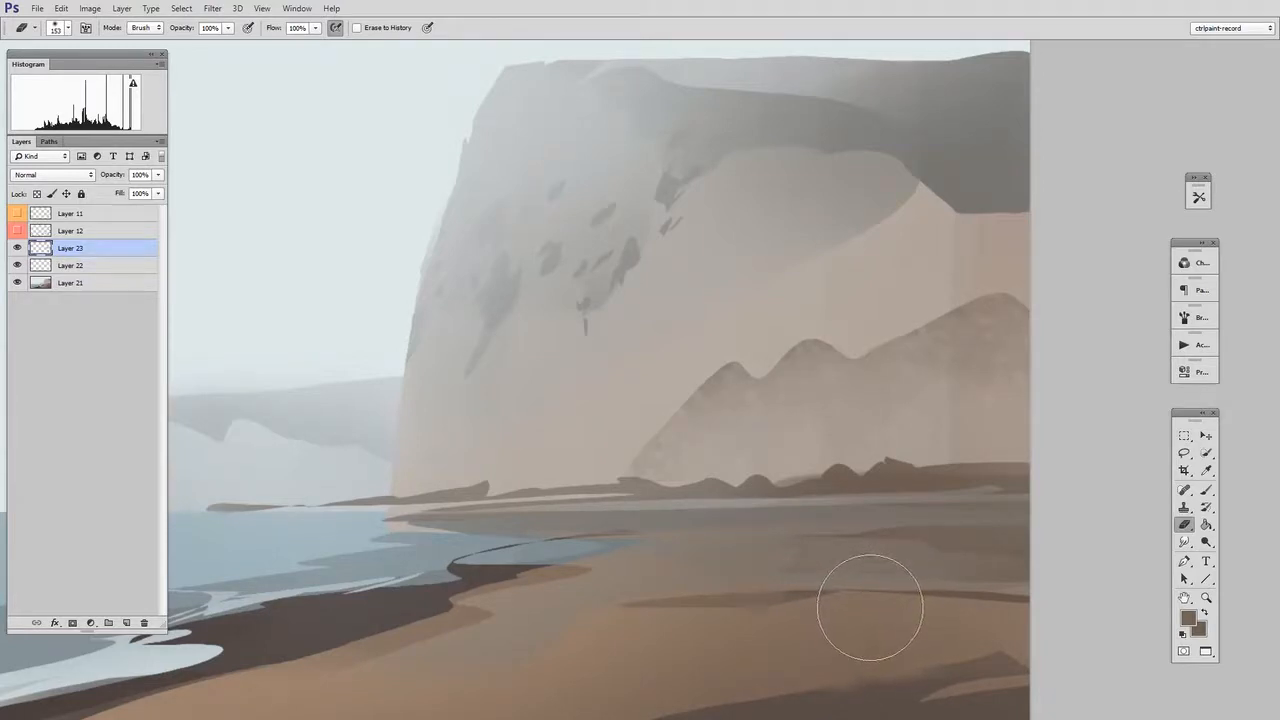
{"action": "left_click", "coordinate": [1184, 453]}
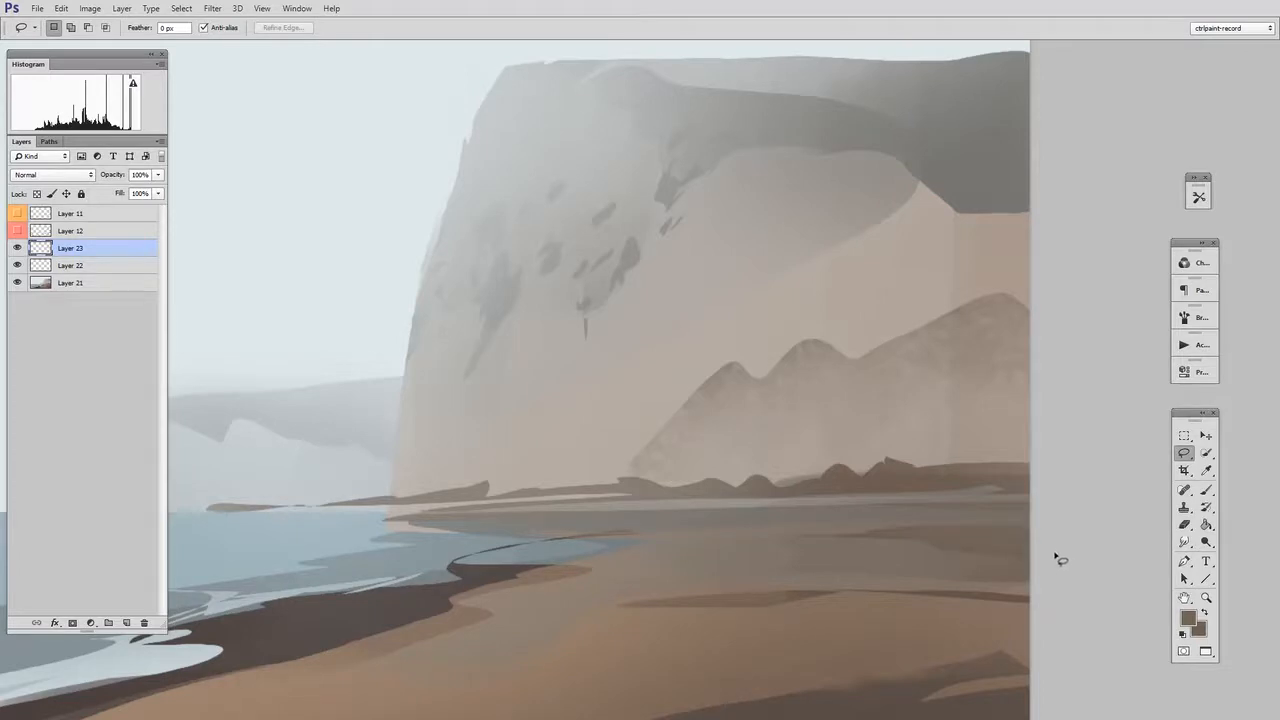
{"action": "mouse_move", "coordinate": [1050, 555]}
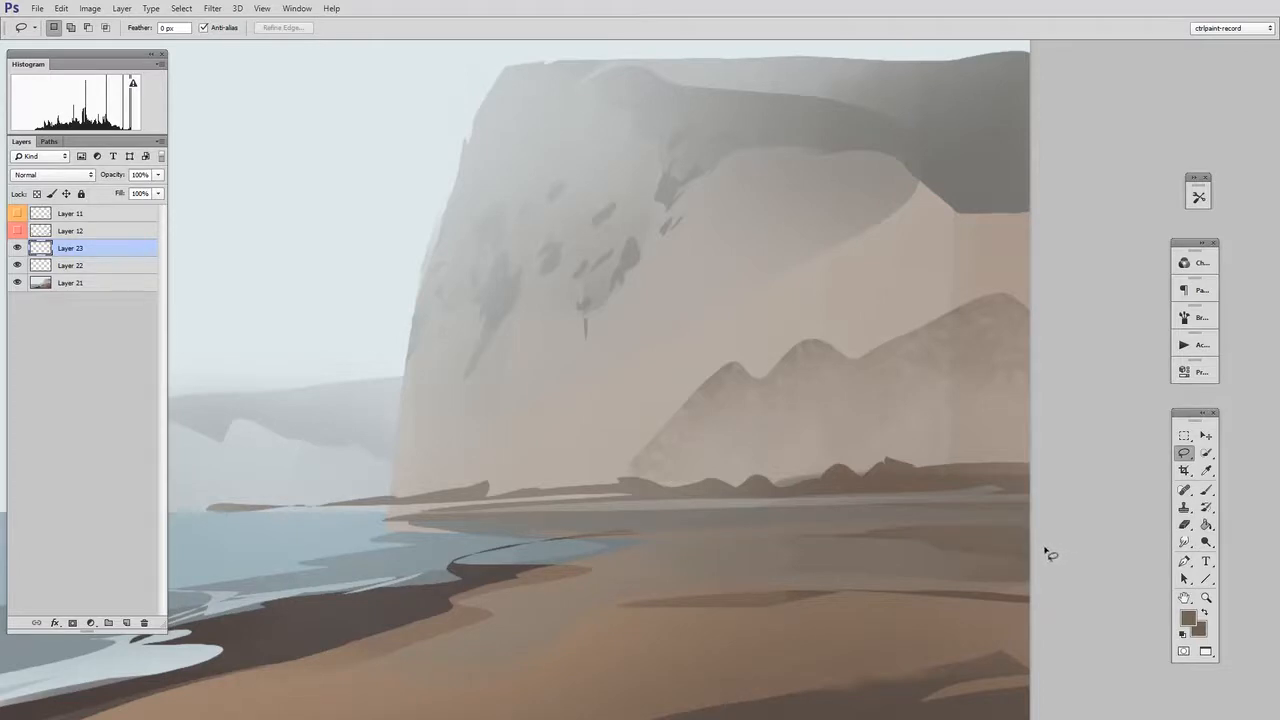
- Lasso a patch on the cliff face and fill it with grey brush texture on Layer 24
{"action": "left_click_drag", "start_coordinate": [567, 345], "coordinate": [620, 400]}
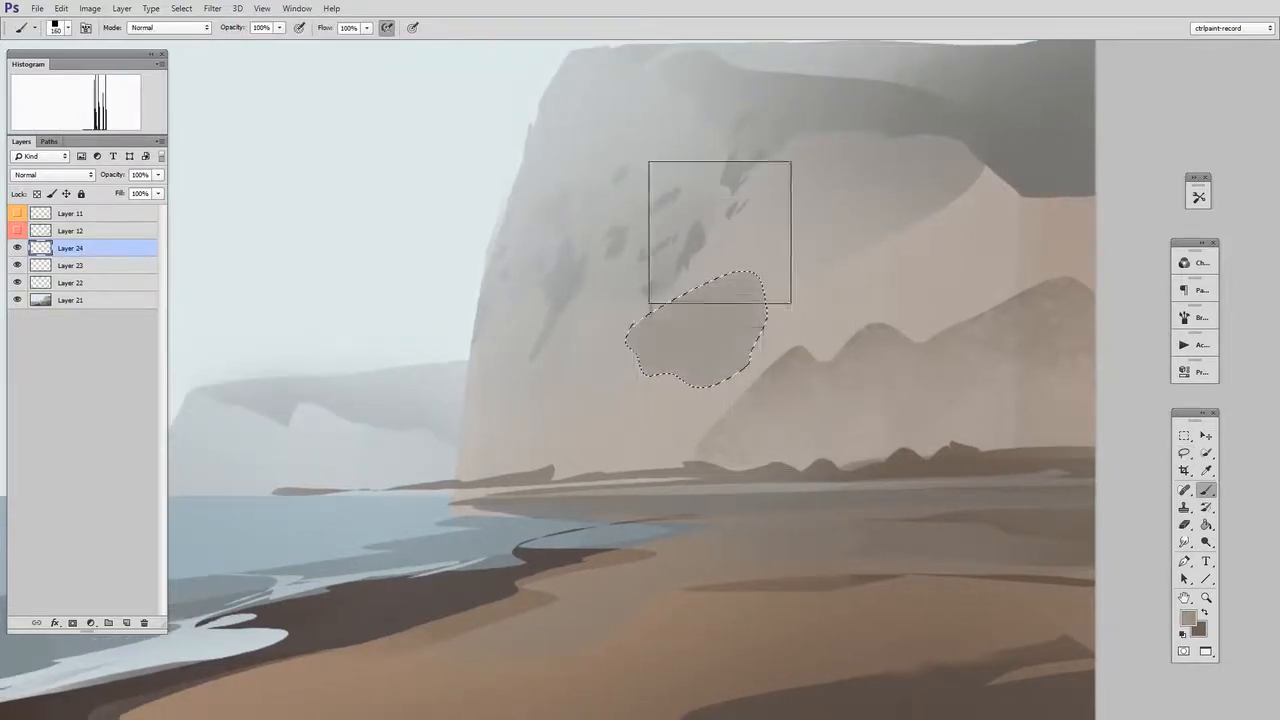
{"action": "left_click_drag", "start_coordinate": [720, 232], "coordinate": [1010, 242]}
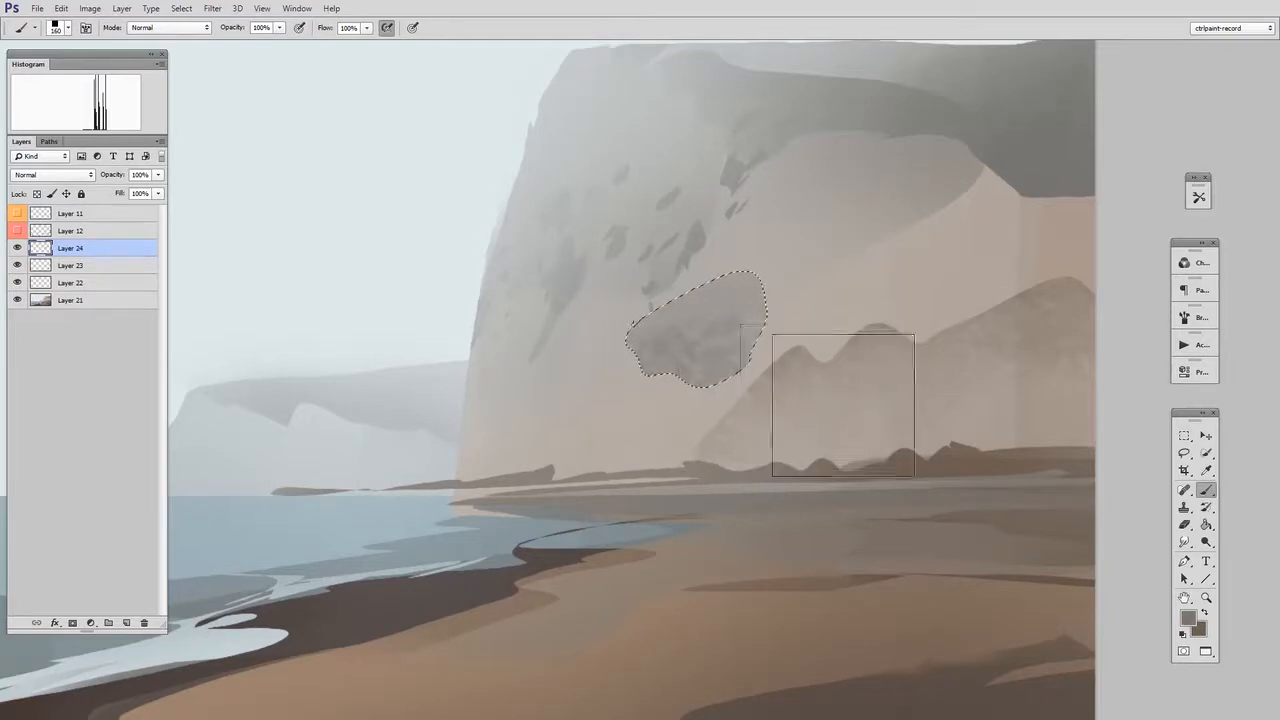
{"action": "left_click", "coordinate": [1184, 453]}
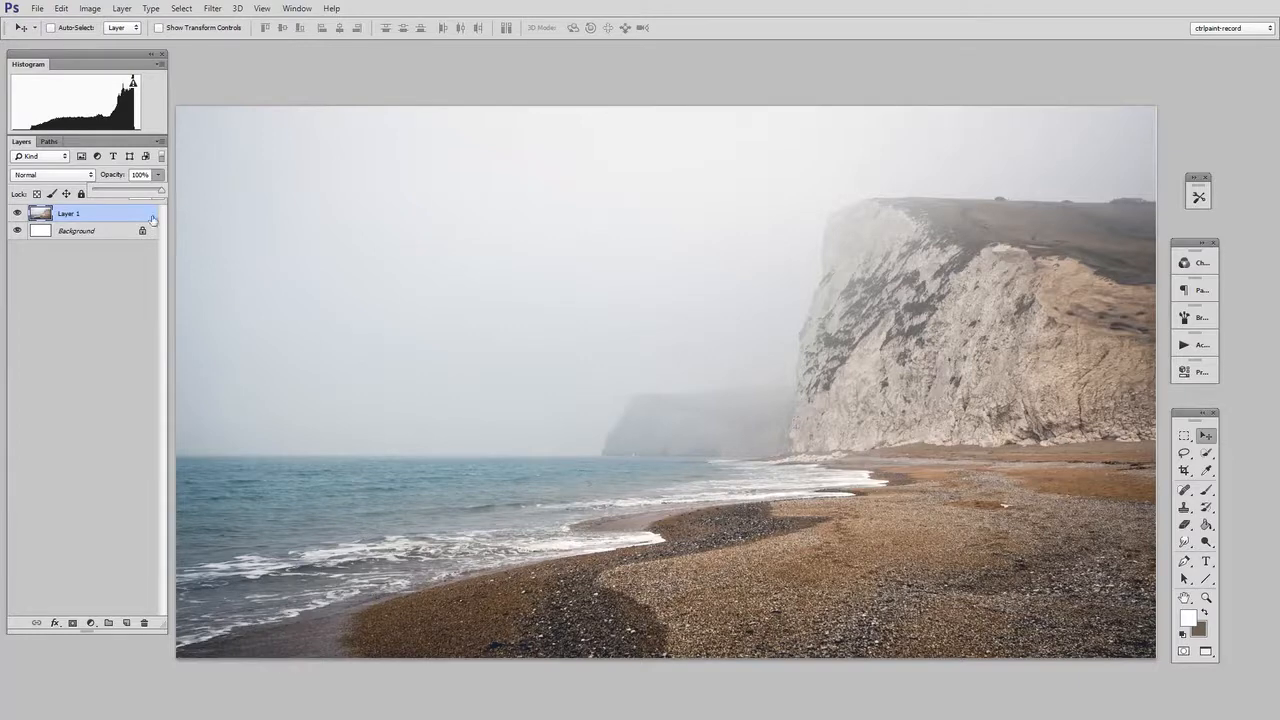
- Position the beach-cliff photo on Layer 1 with the Move tool for tracing
{"action": "left_click_drag", "start_coordinate": [155, 192], "coordinate": [130, 192]}
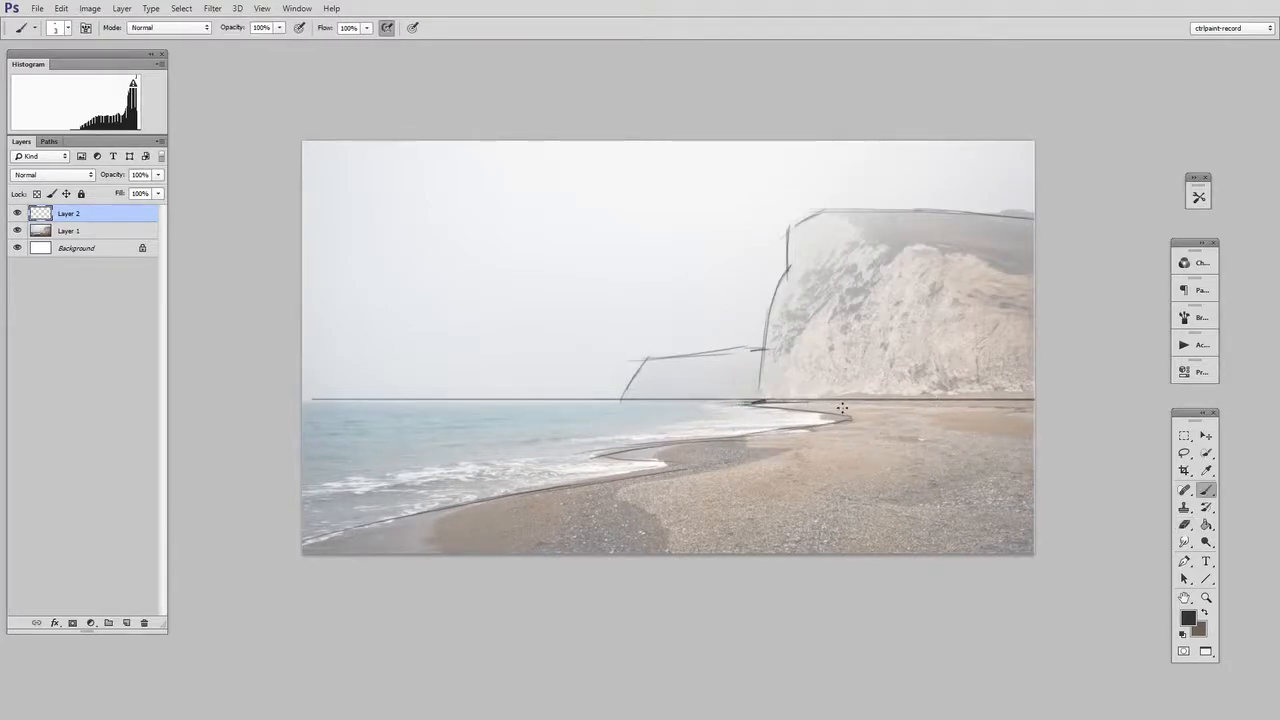
- Trace the shoreline, cliff ridge lines and cliff-face detail strokes on Layer 2
{"action": "left_click_drag", "start_coordinate": [840, 407], "coordinate": [915, 447]}
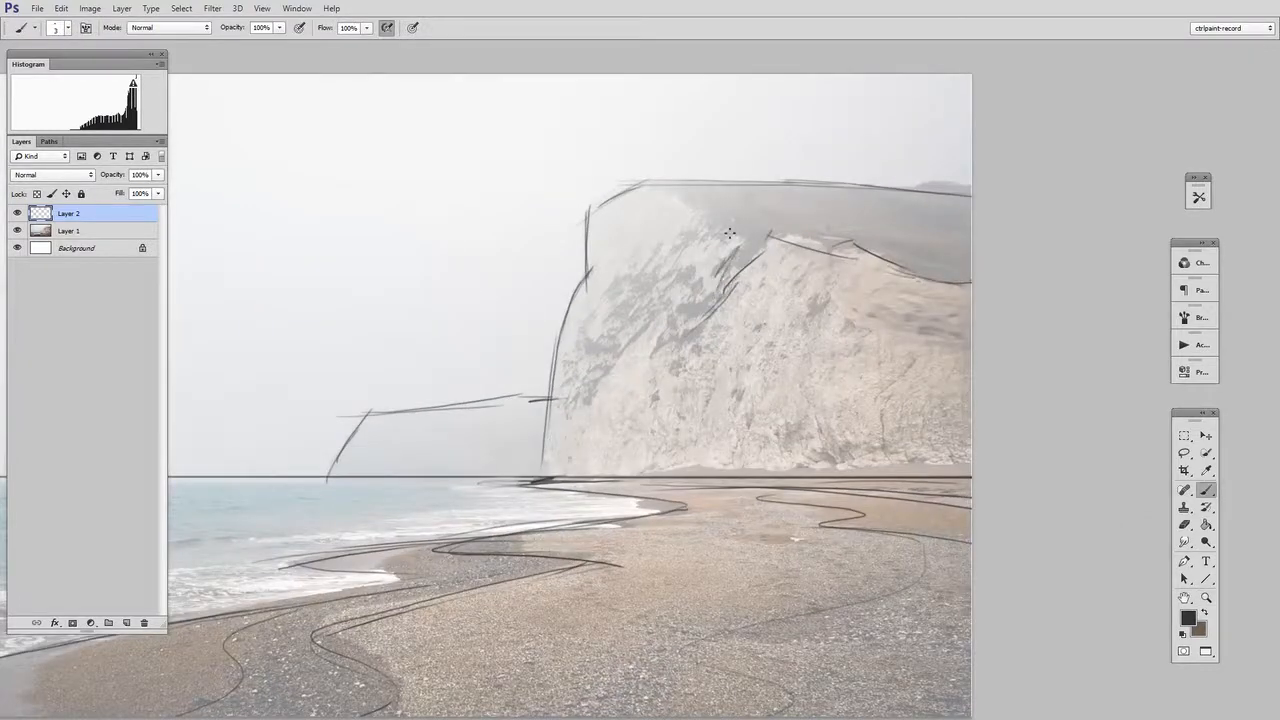
{"action": "left_click_drag", "start_coordinate": [730, 235], "coordinate": [617, 353]}
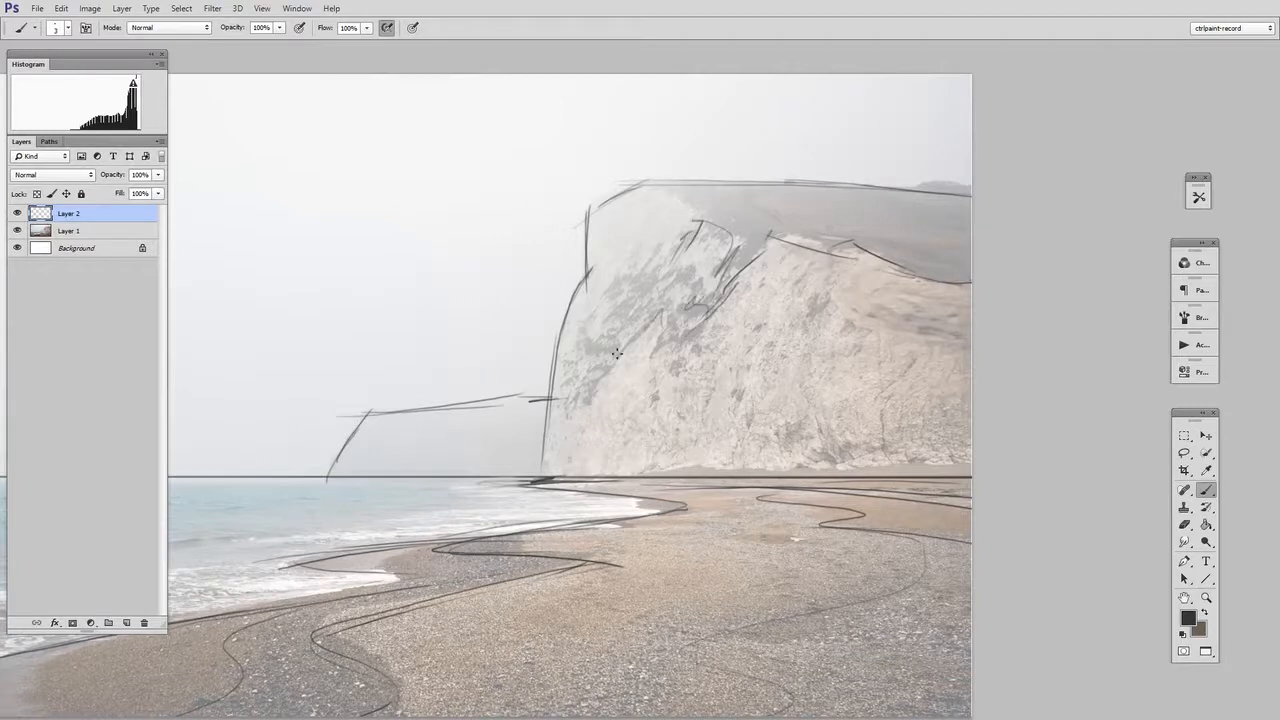
{"action": "left_click_drag", "start_coordinate": [600, 370], "coordinate": [625, 285]}
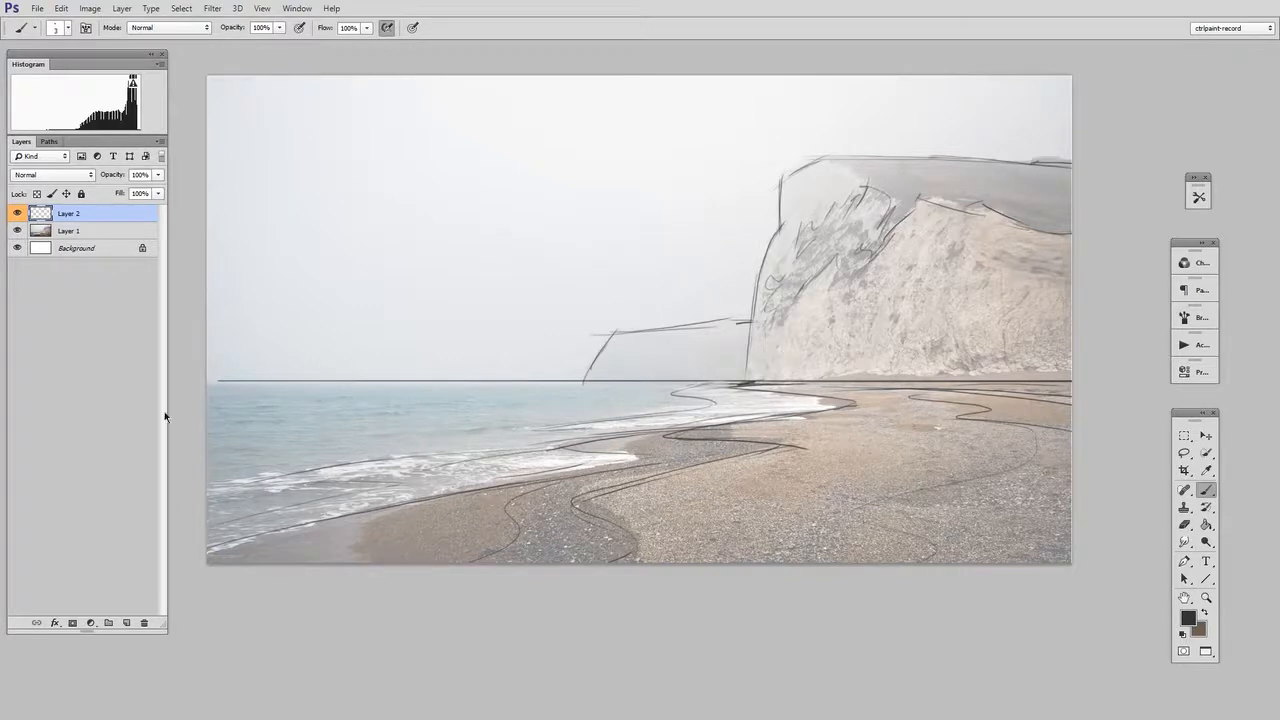
- Hide the Layer 2 sketch, select photo Layer 1, and add a new empty Layer 3
{"action": "left_click", "coordinate": [17, 213]}
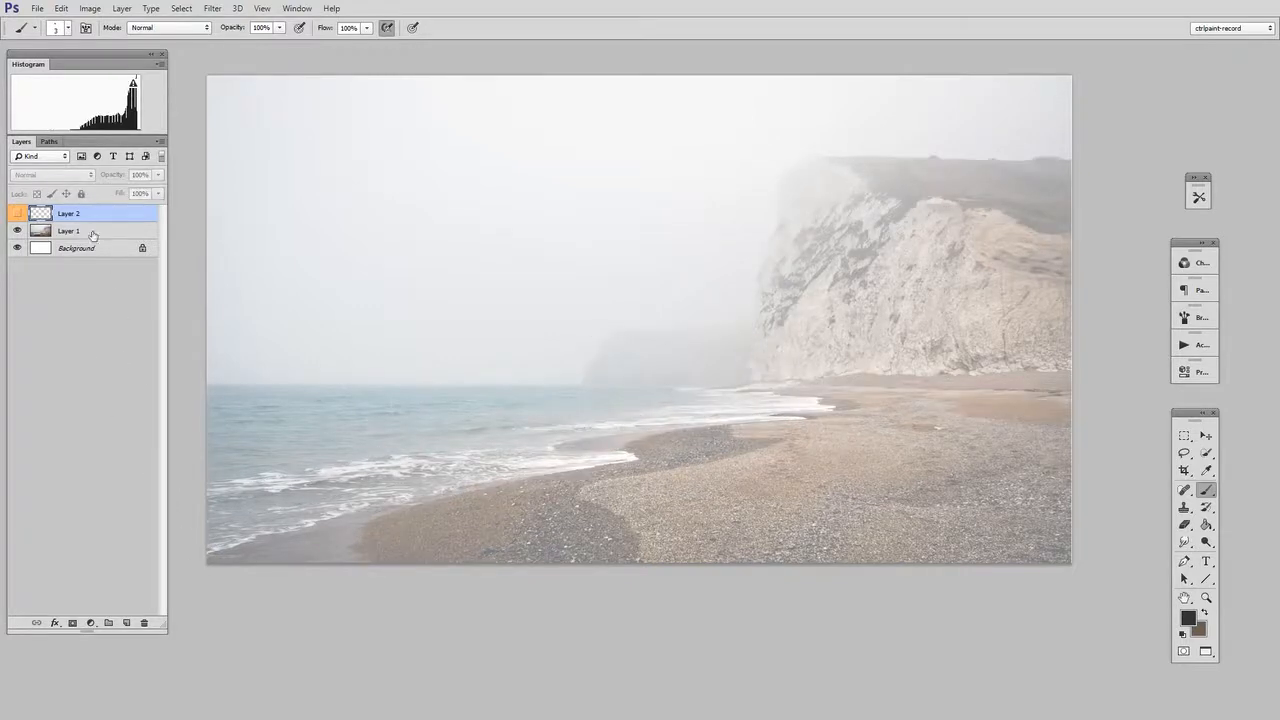
{"action": "left_click", "coordinate": [68, 231]}
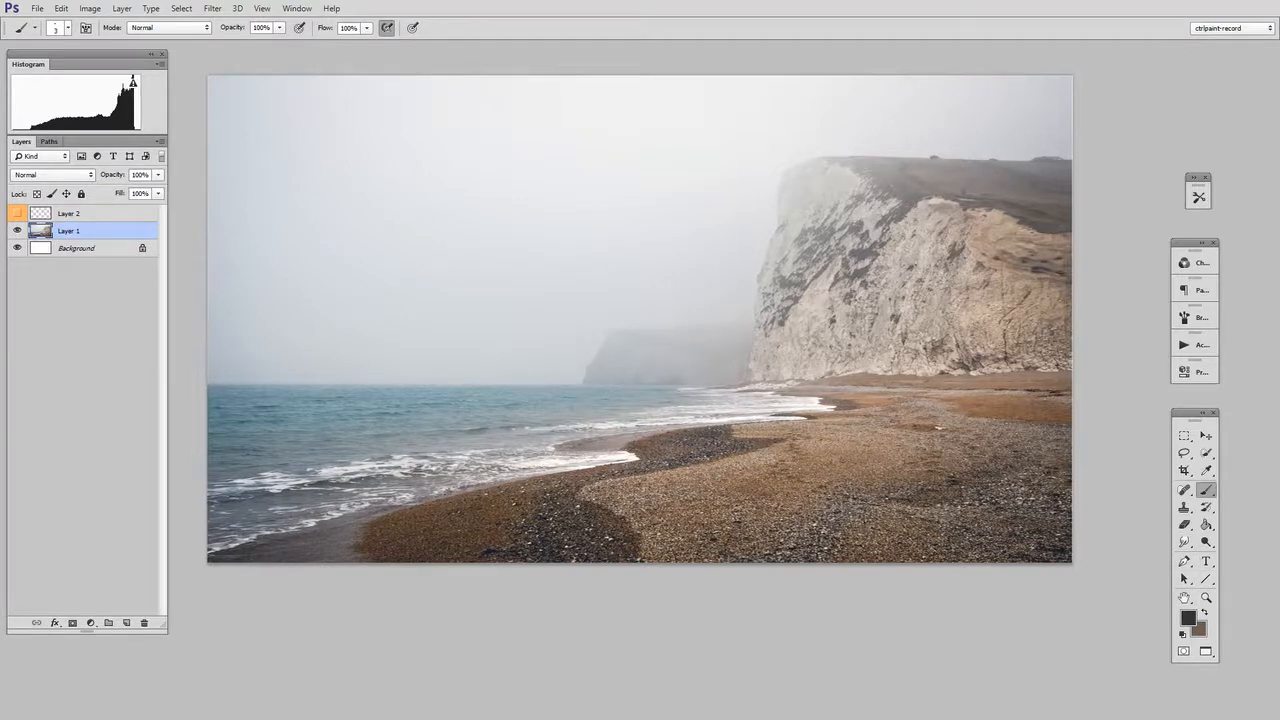
{"action": "left_click", "coordinate": [1184, 471]}
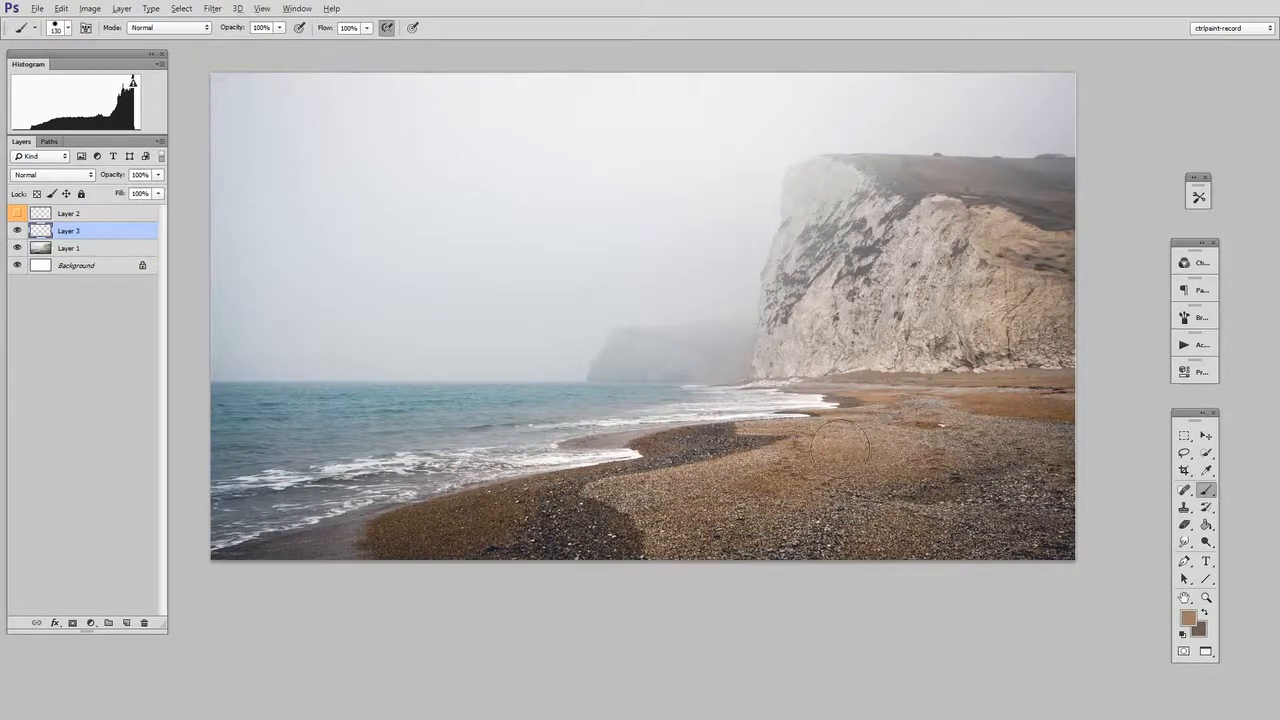
- Stamp a round sandy-brown colour swatch on the beach on Layer 3
{"action": "left_click", "coordinate": [833, 453]}
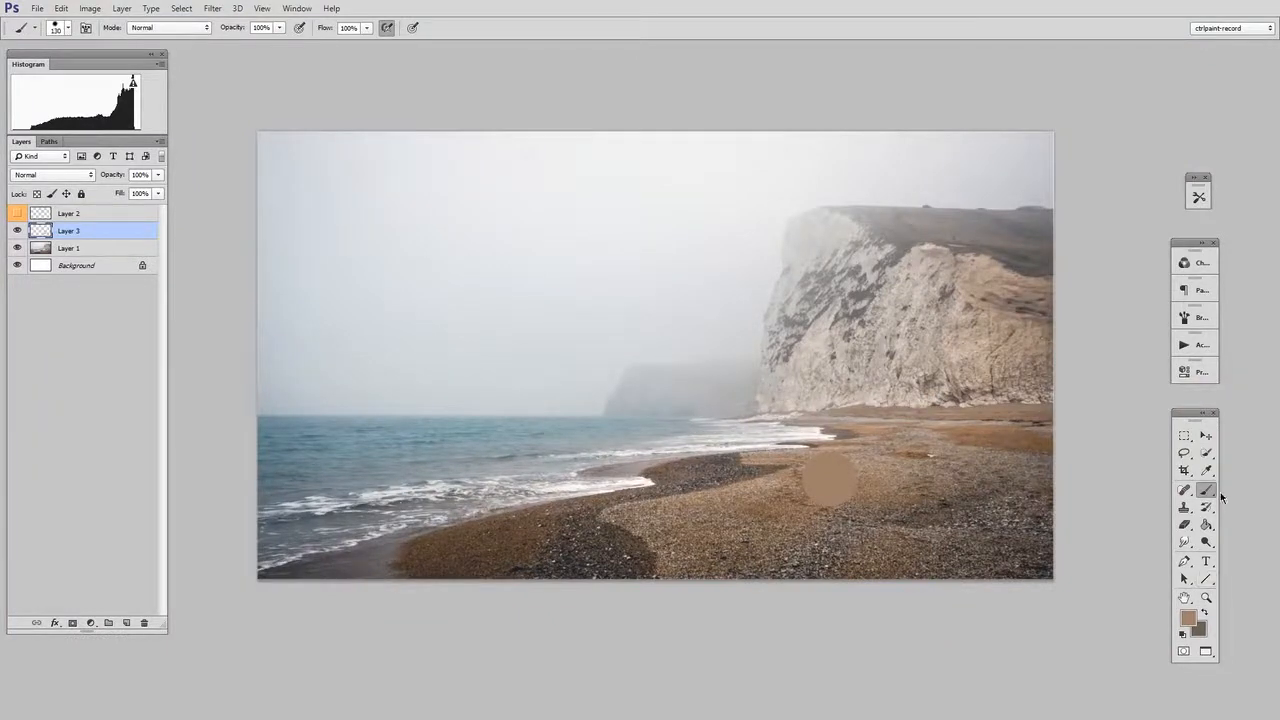
{"action": "left_click", "coordinate": [1206, 471]}
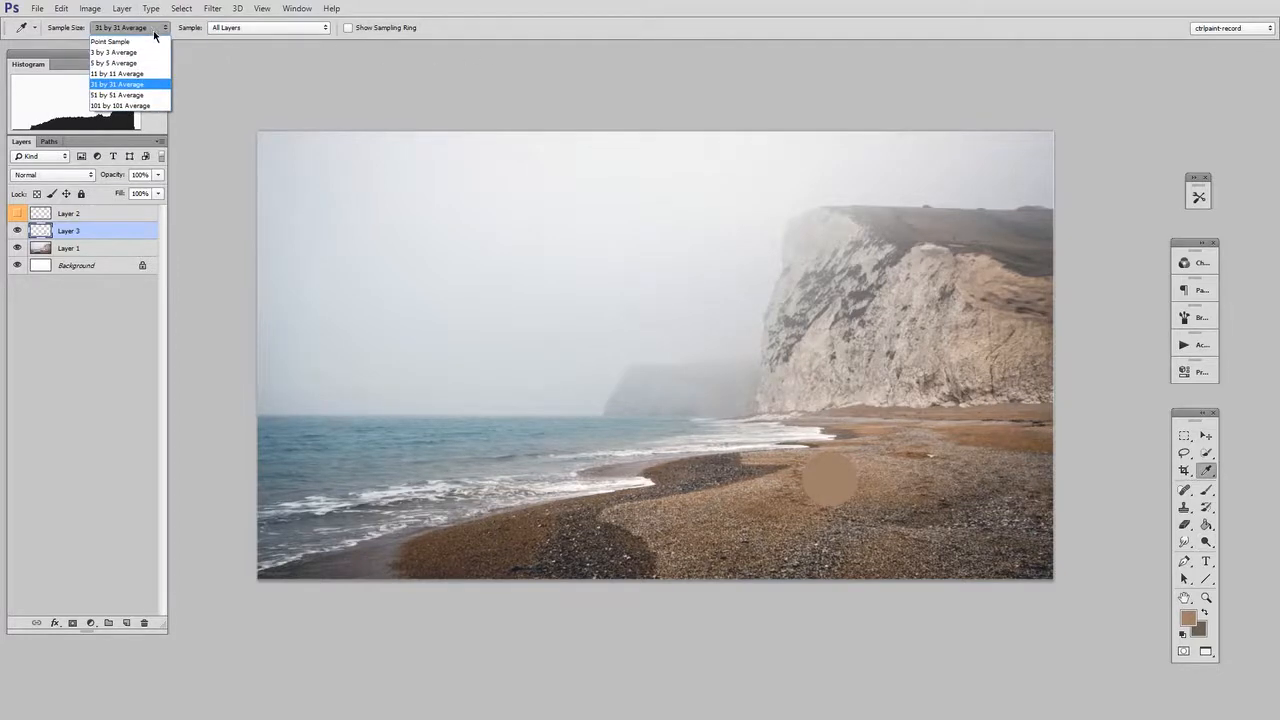
- Change the Eyedropper Sample Size from Point Sample to 31 by 31 Average
{"action": "left_click", "coordinate": [110, 41]}
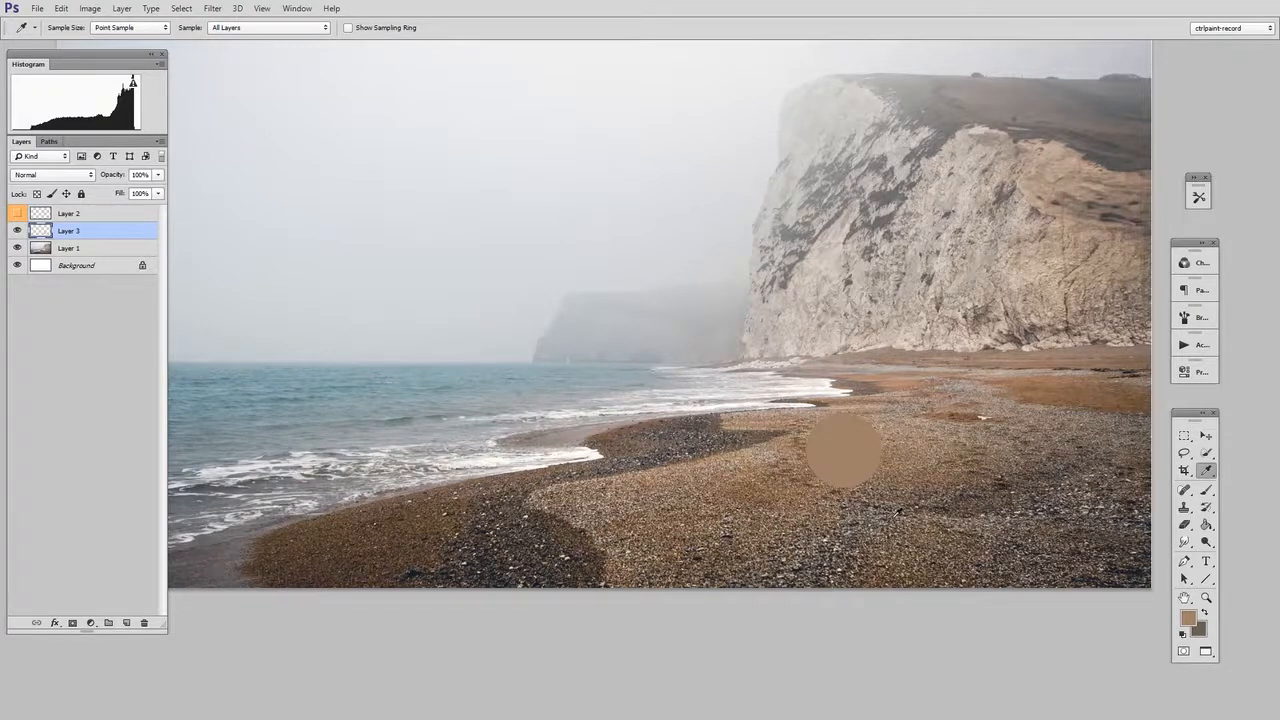
{"action": "left_click", "coordinate": [130, 27]}
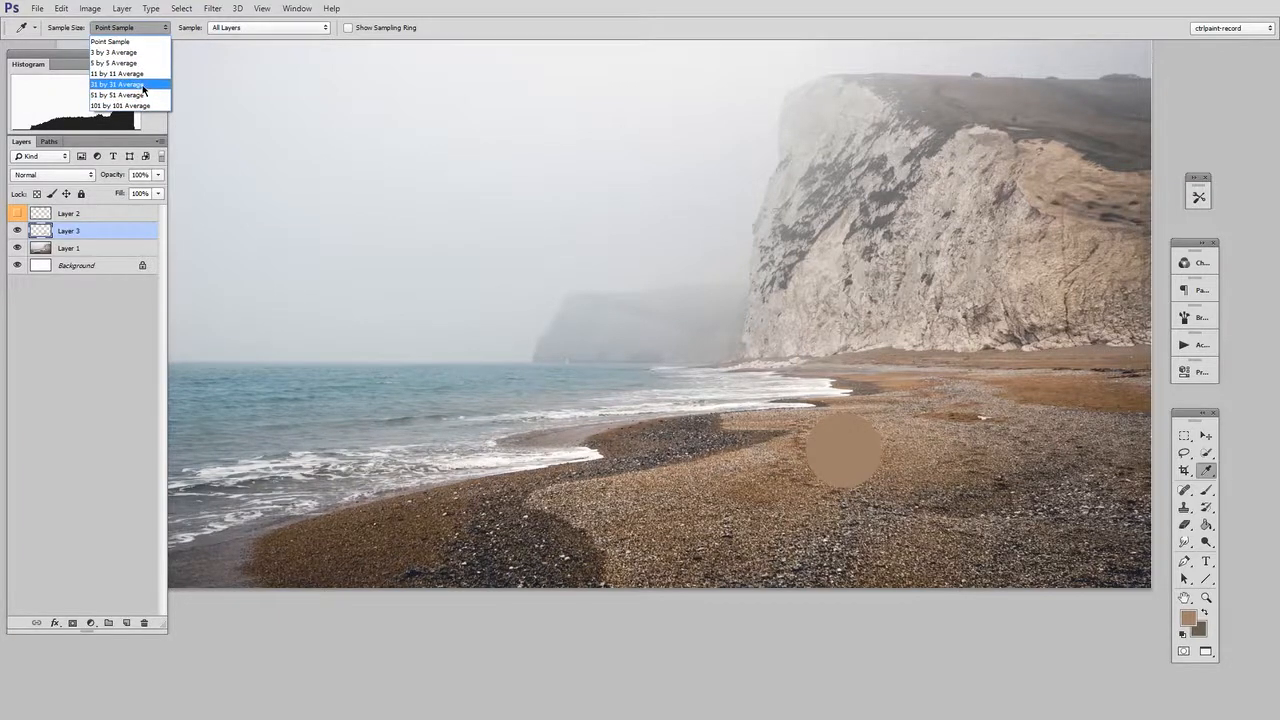
{"action": "left_click", "coordinate": [116, 84]}
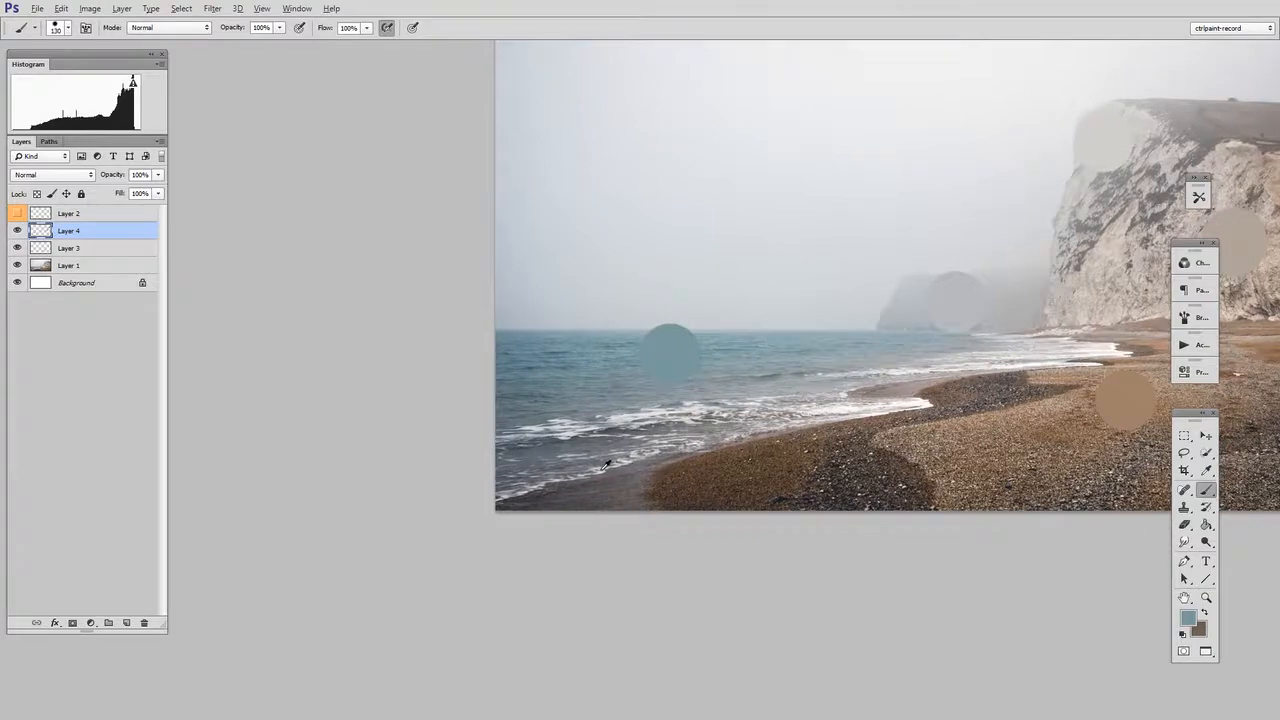
- Stamp averaged colour dots on the sea on Layer 4, then hide the photo layer
{"action": "left_click", "coordinate": [580, 465]}
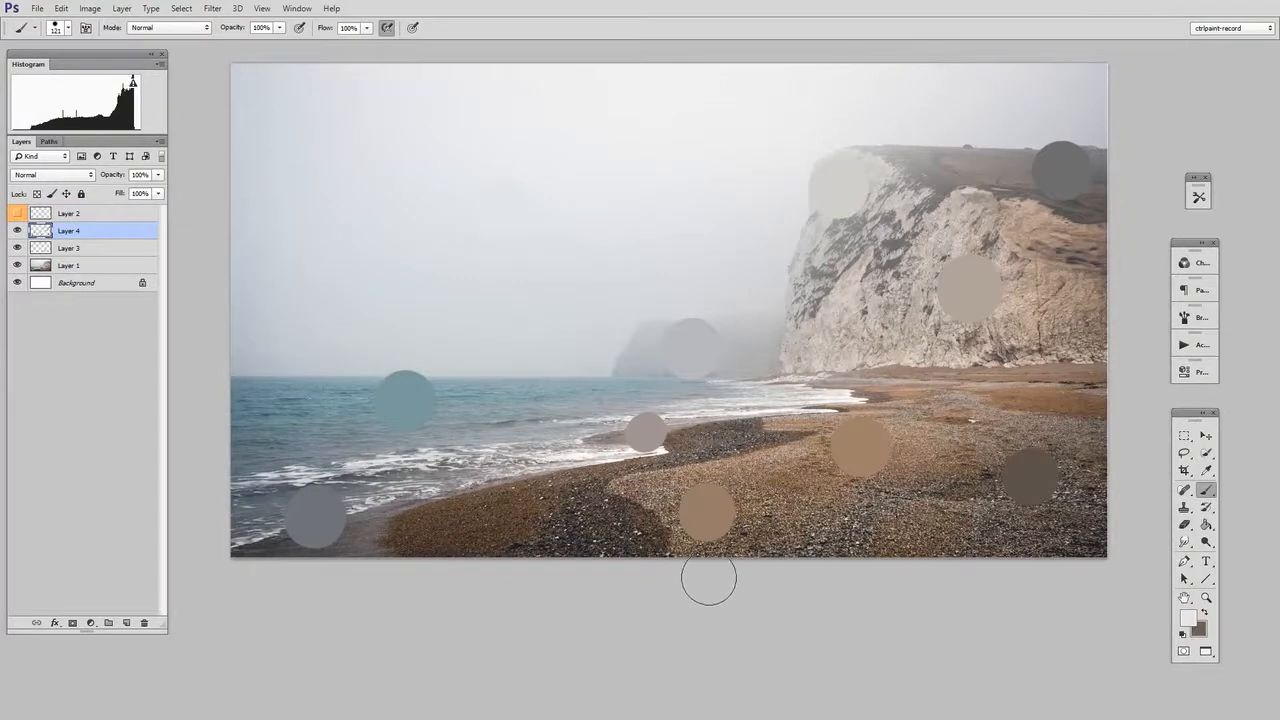
{"action": "left_click", "coordinate": [17, 265]}
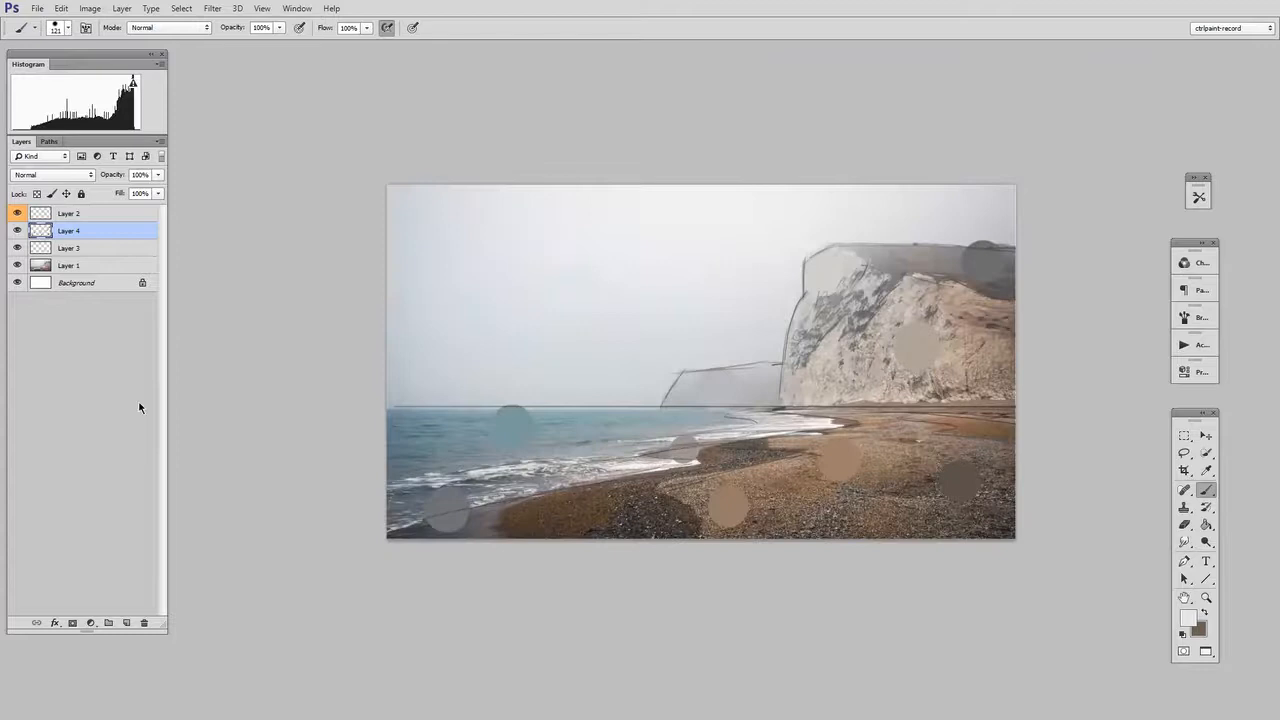
{"action": "left_click", "coordinate": [17, 265]}
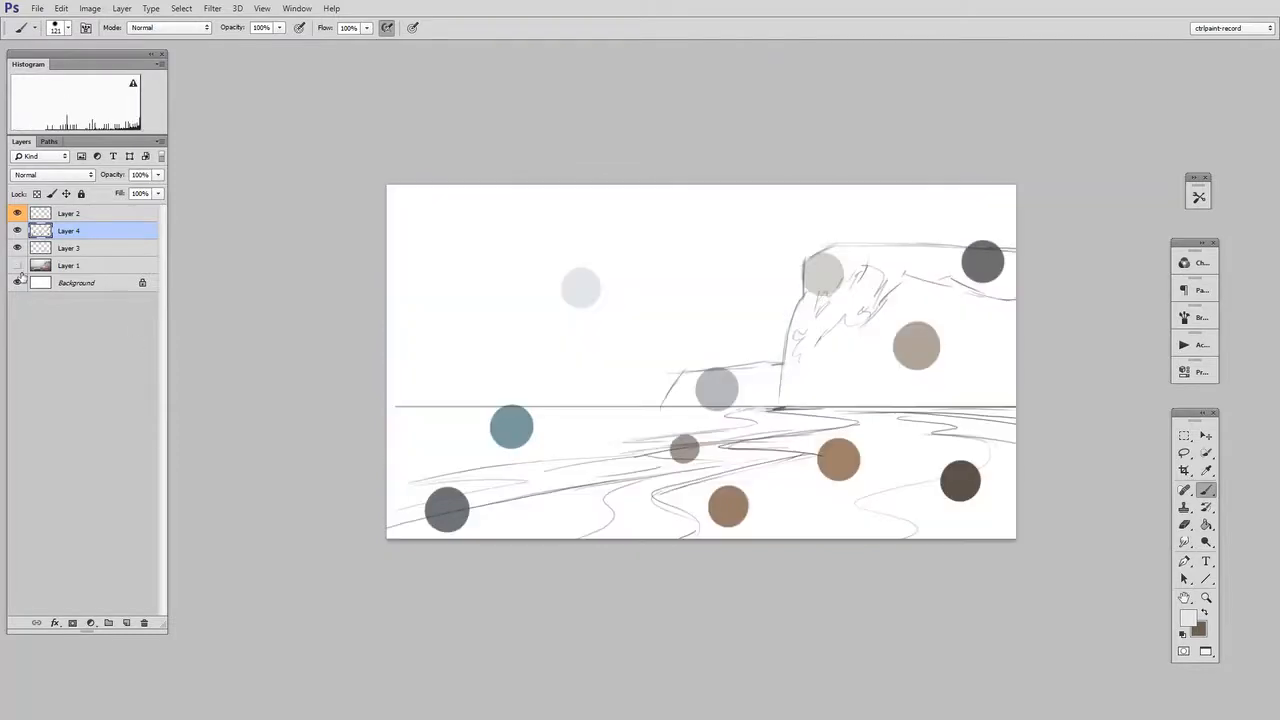